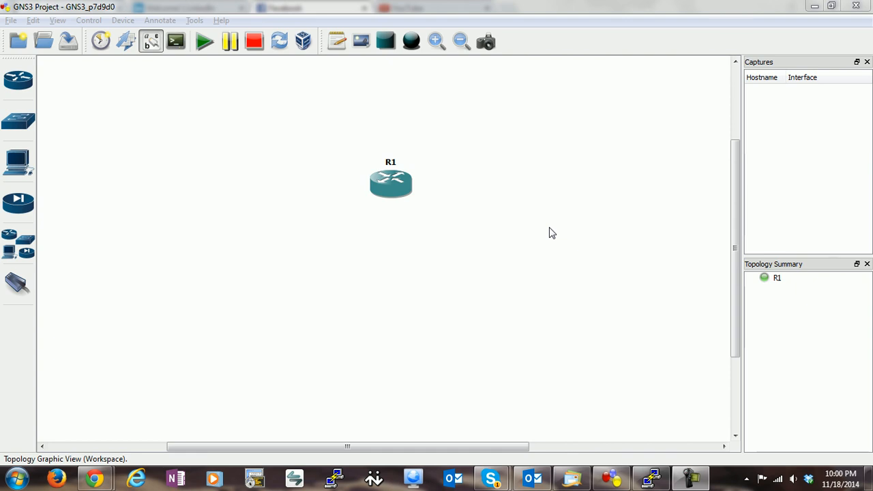
{"action": "mouse_move", "coordinate": [475, 171]}
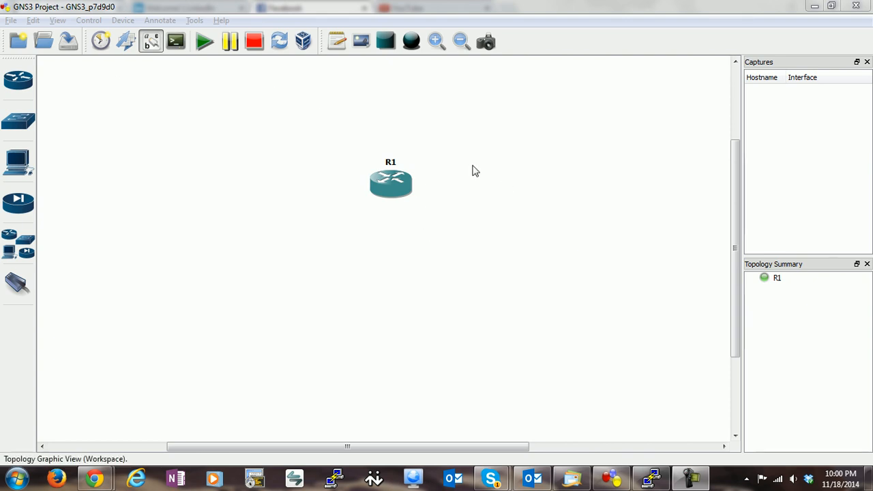
Step: From R1's console enter 'conf t' and start 'macro name MACROTEST'
{"action": "right_click", "coordinate": [391, 183]}
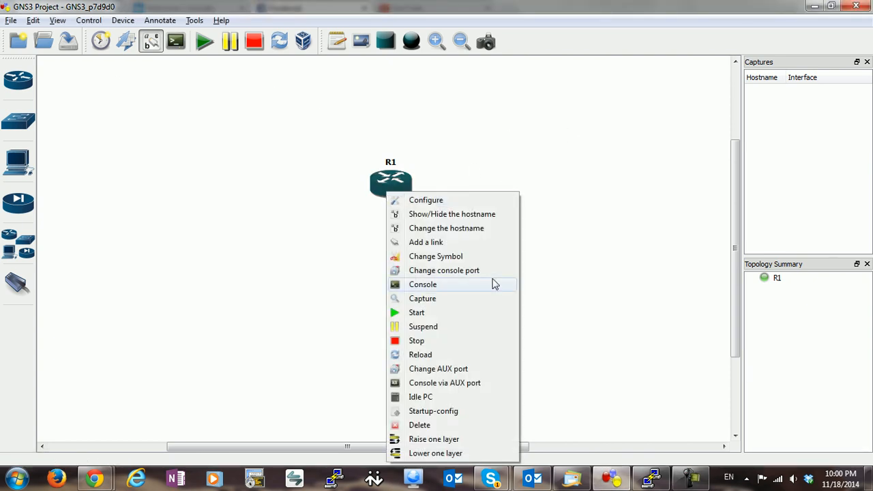
{"action": "mouse_move", "coordinate": [453, 286]}
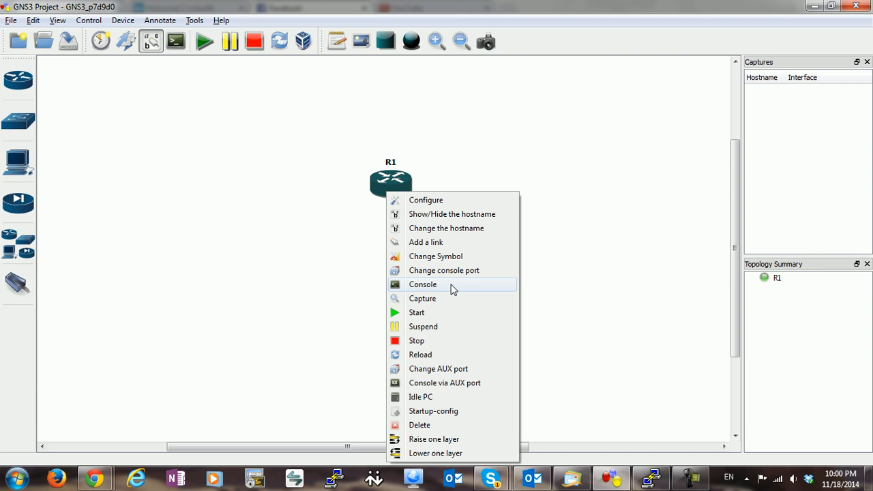
{"action": "left_click", "coordinate": [423, 284]}
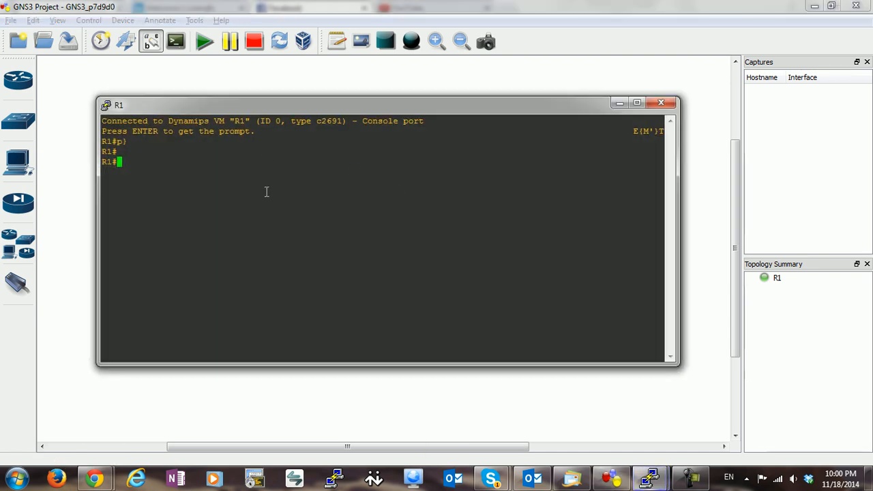
{"action": "type", "text": "conf t"}
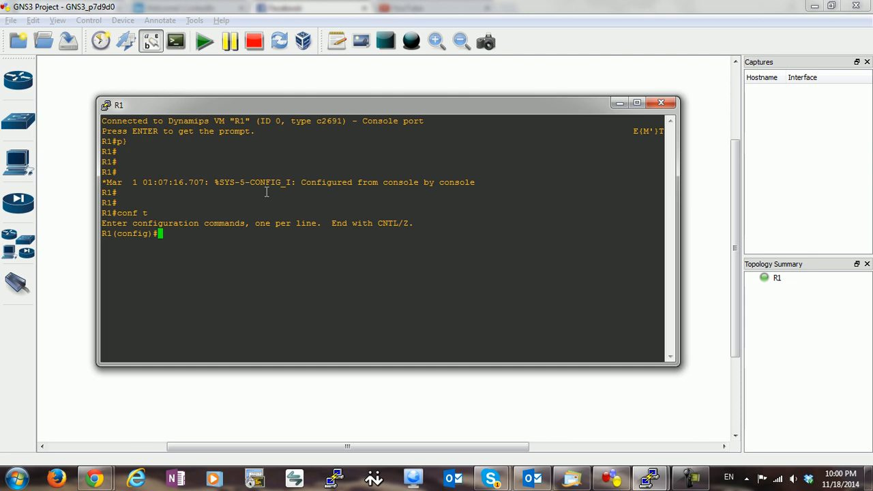
{"action": "type", "text": "macro name"}
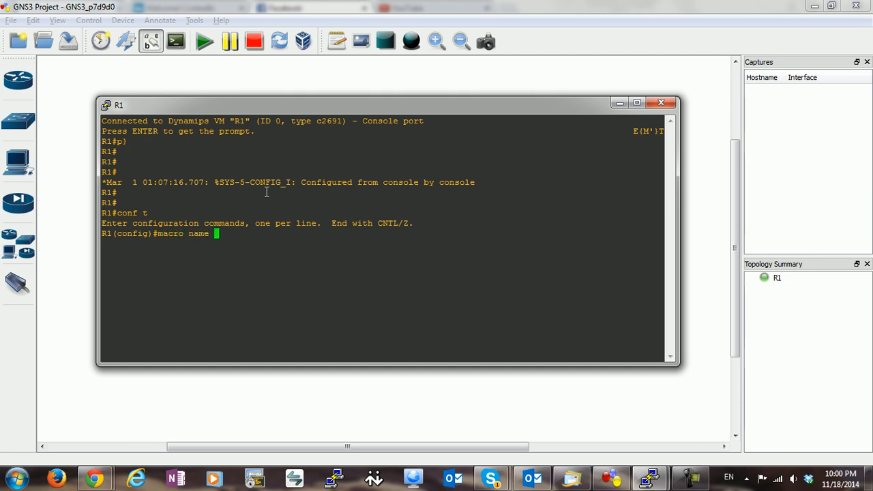
{"action": "type", "text": "MACROTEST"}
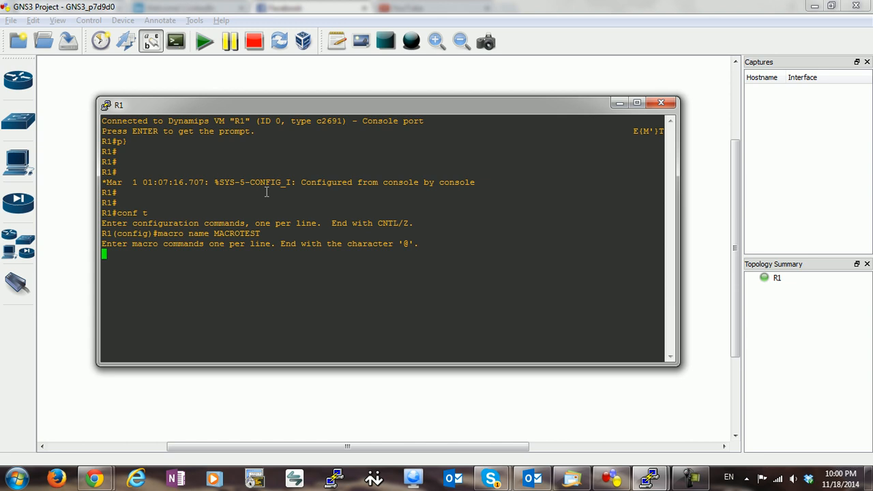
Step: Add macro lines 'interface vlan 10', 'ip address 192.168.1.1 255.255.255.0' and 'exit'
{"action": "type", "text": "interface vlan 10"}
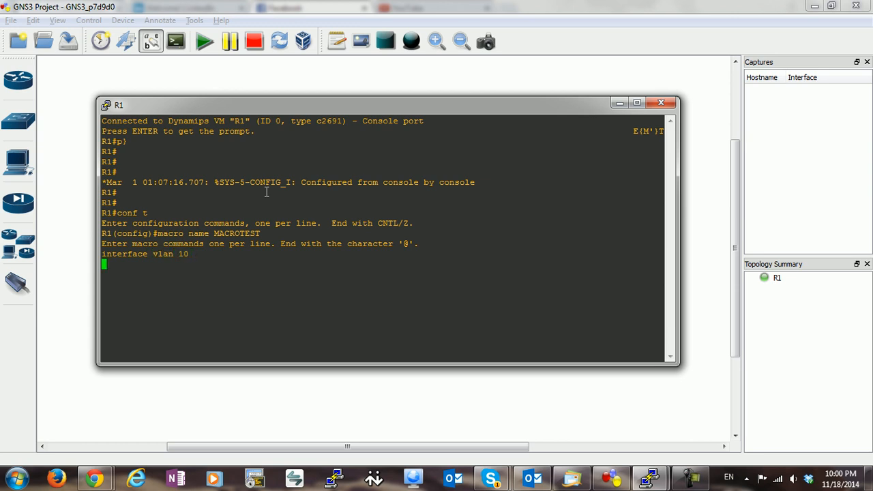
{"action": "type", "text": "ip addre"}
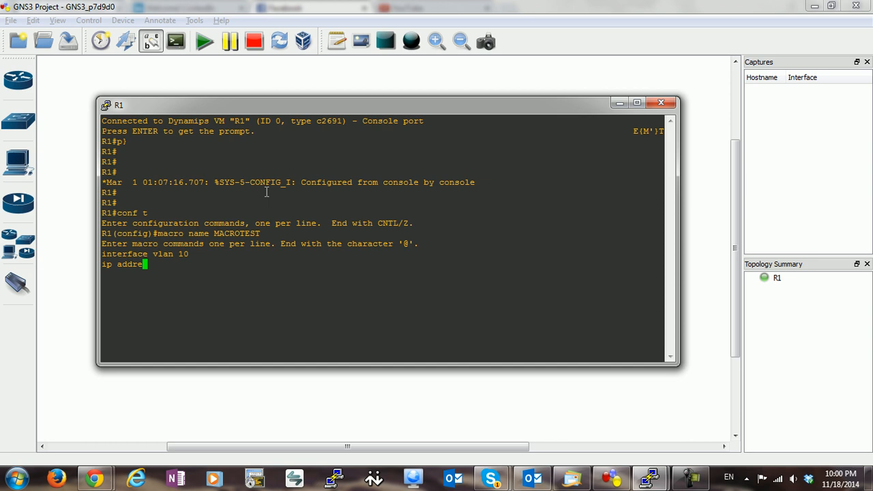
{"action": "type", "text": "ss 192.1"}
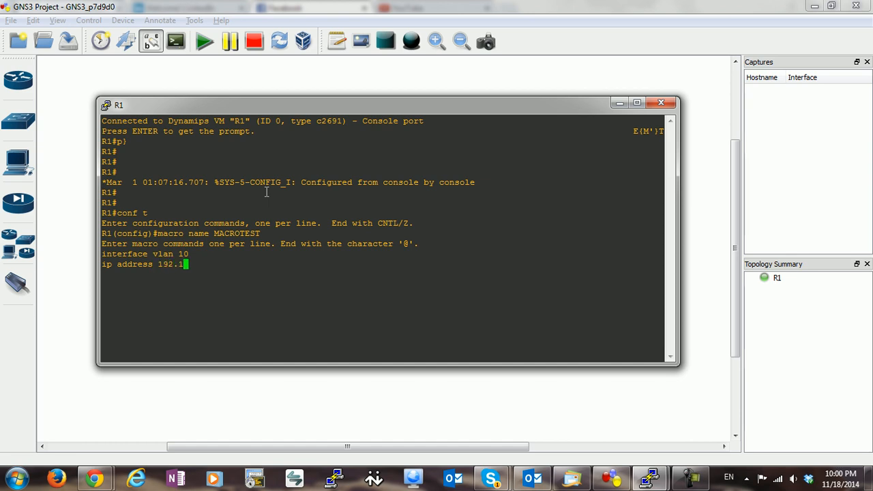
{"action": "type", "text": "68.1.1"}
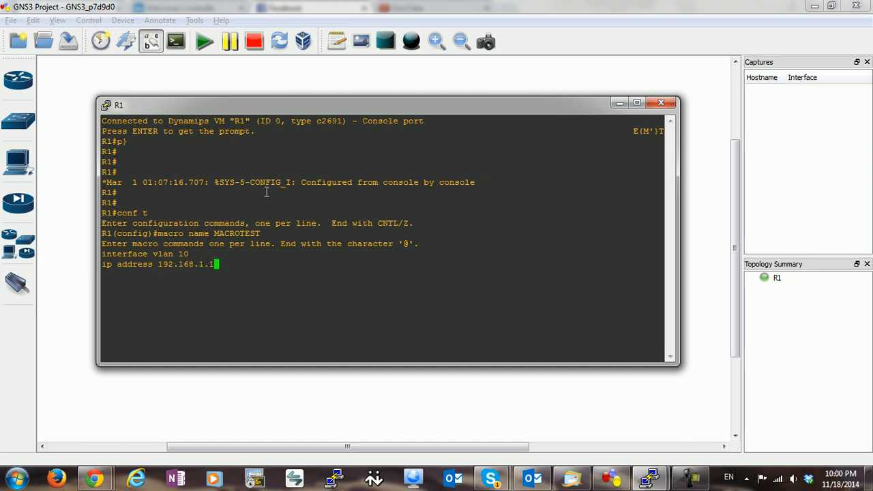
{"action": "type", "text": "255.255.255.0"}
{"action": "type", "text": "i"}
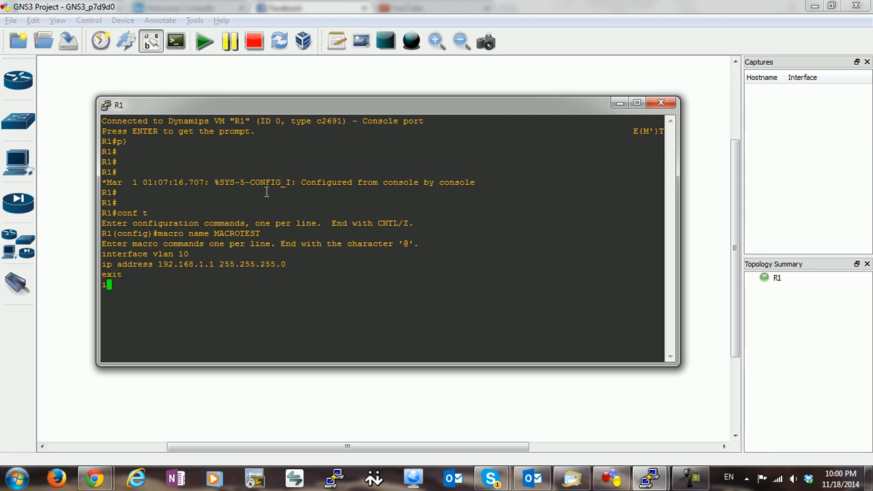
Step: Add 'interface fa 0/1', 'ip address 1.1.1.1 255.255.255.252', 'no shut', 'exit' and close the macro
{"action": "type", "text": "nterface"}
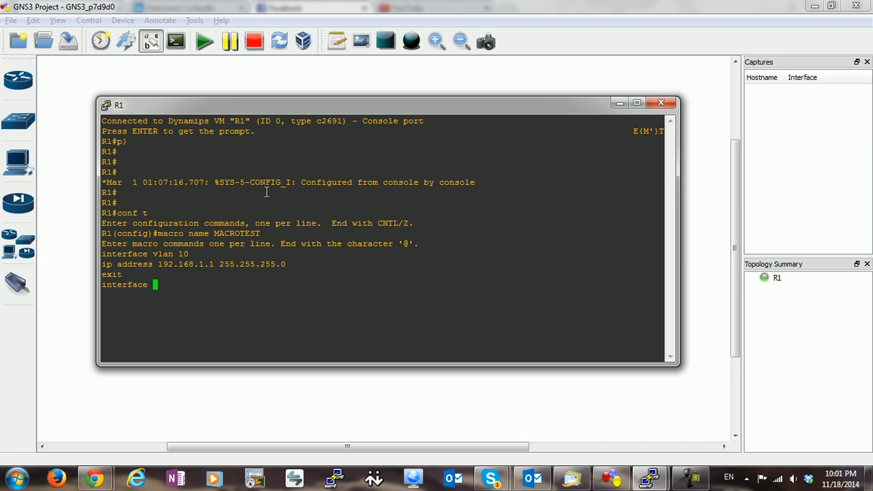
{"action": "type", "text": "fa 0/1"}
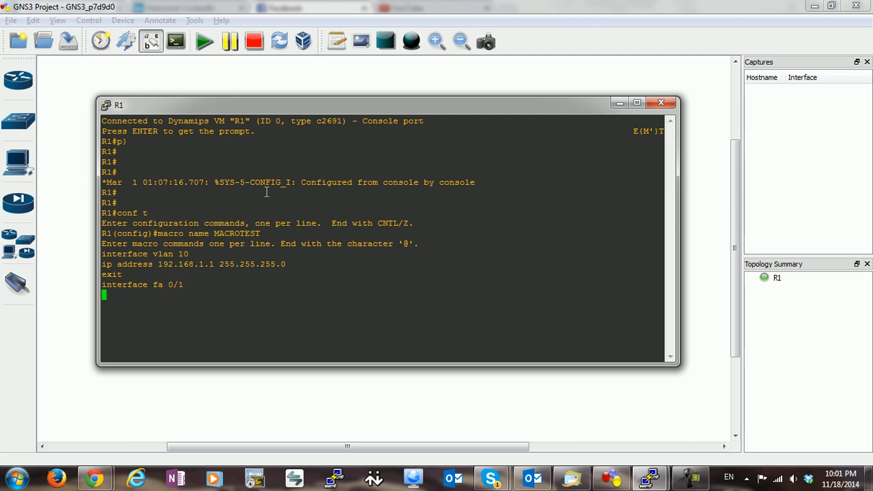
{"action": "type", "text": "ip addre"}
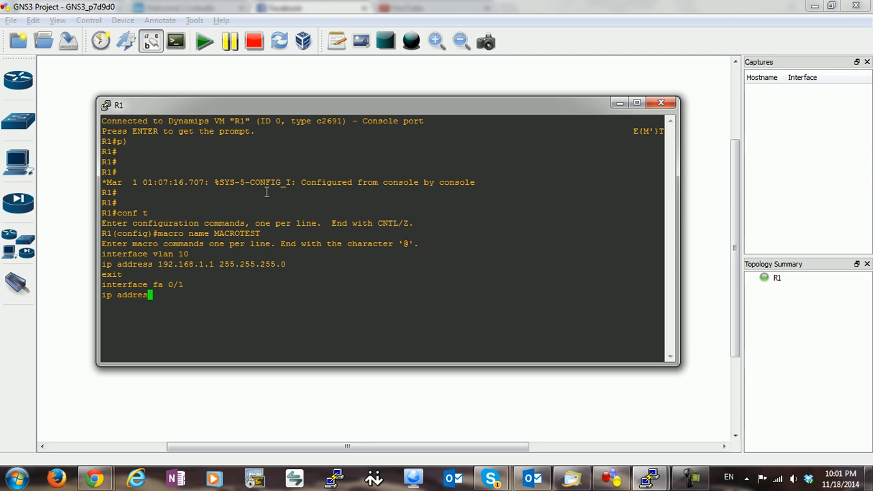
{"action": "type", "text": "s 1.1.1.1"}
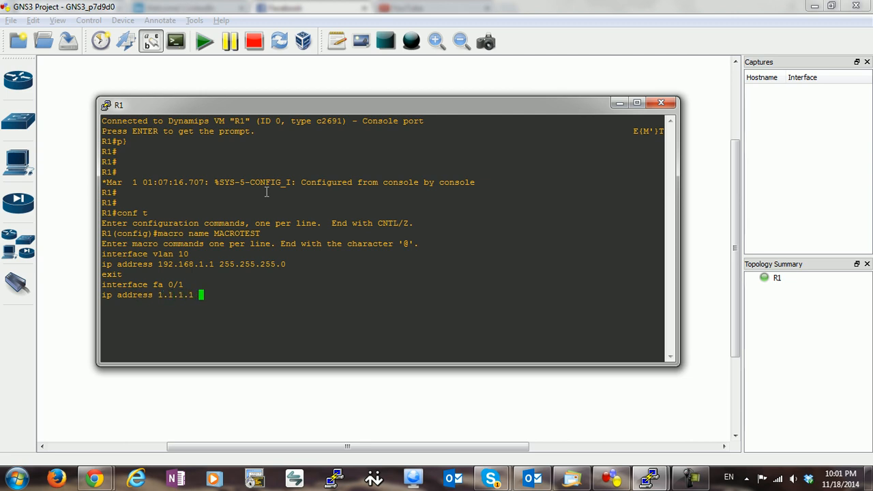
{"action": "type", "text": "255.255.255.252"}
{"action": "type", "text": "no"}
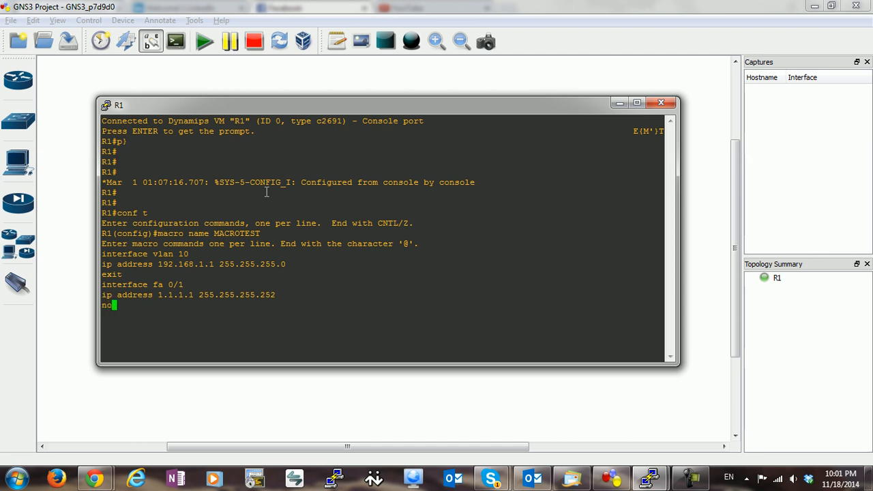
{"action": "type", "text": "shut"}
{"action": "type", "text": "e"}
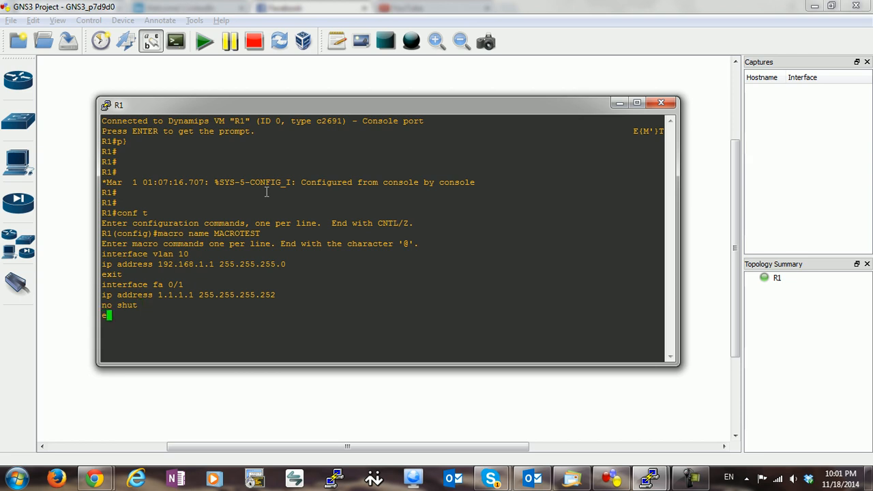
{"action": "type", "text": "xit @"}
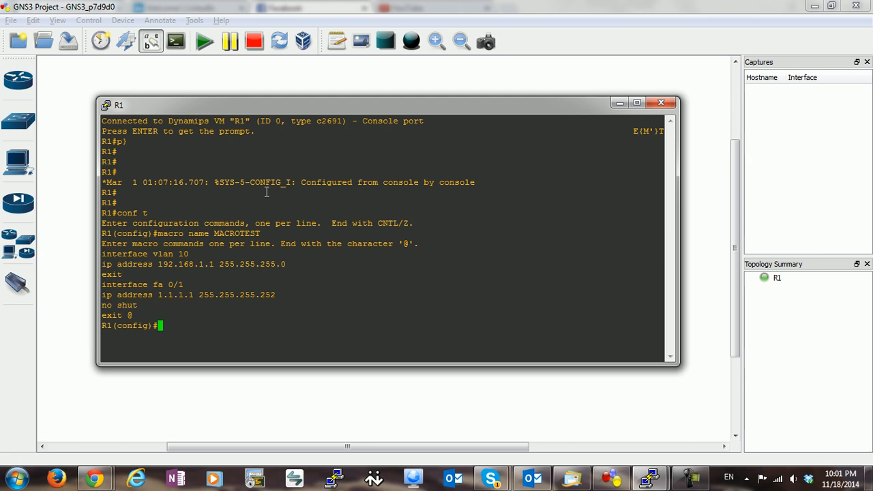
Step: Run 'macro global apply MACROTEST' so FastEthernet0/1 comes up
{"action": "type", "text": "macrp"}
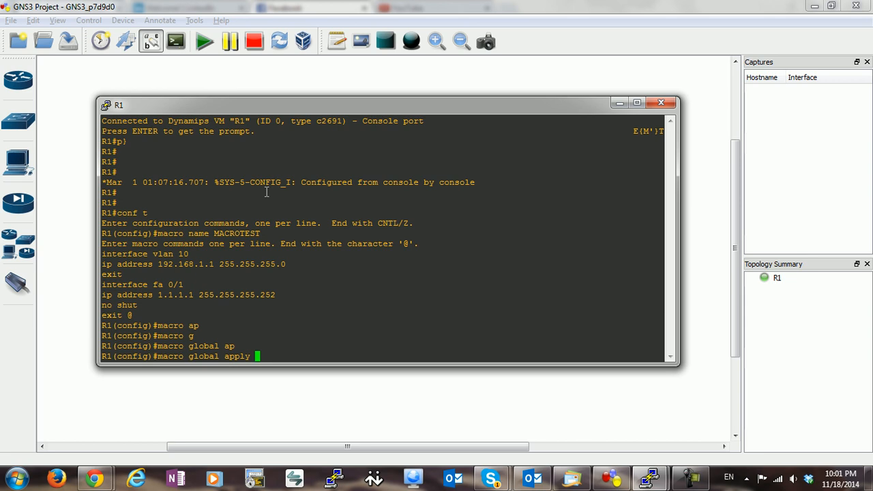
{"action": "type", "text": "MACROTEST"}
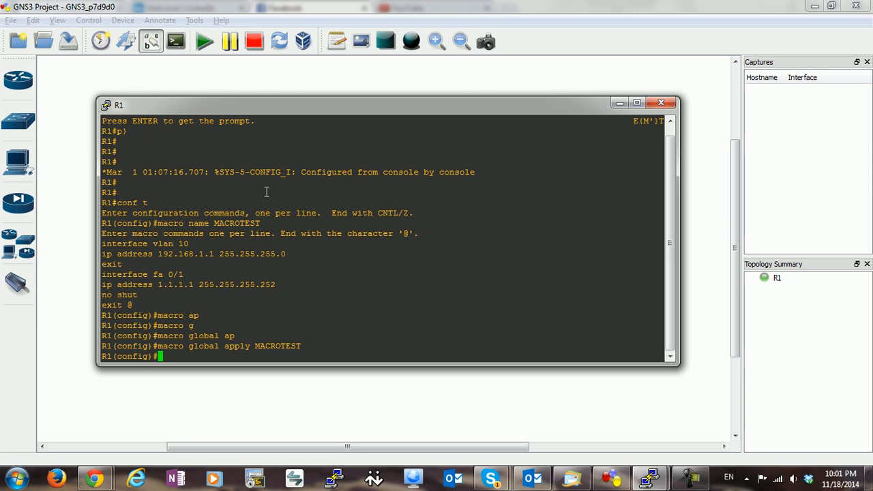
{"action": "type", "text": "sb"}
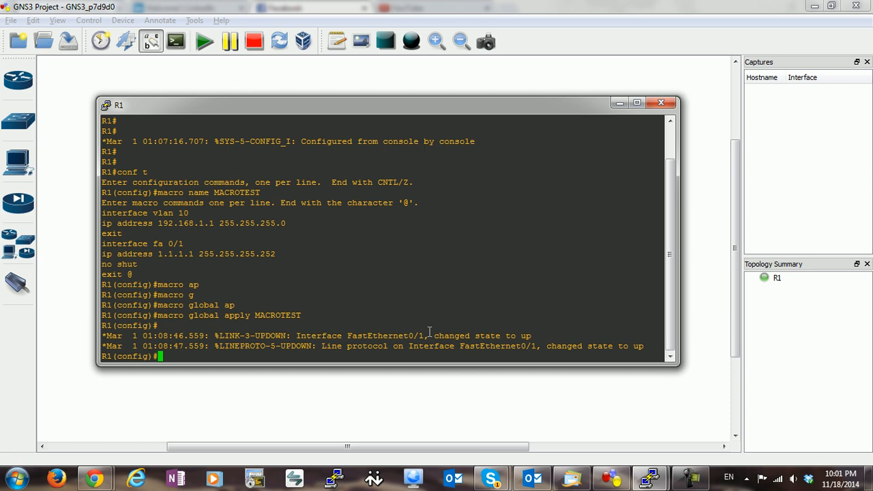
{"action": "mouse_move", "coordinate": [475, 319]}
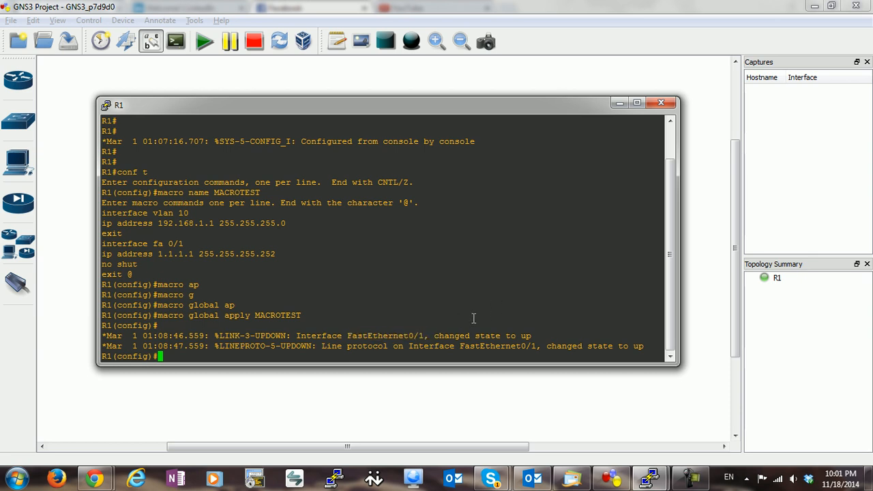
Step: Run 'do show ip int br' to confirm FastEthernet0/1 at 1.1.1.1 and Vlan10 at 192.168.1.1
{"action": "type", "text": "do show ip int br"}
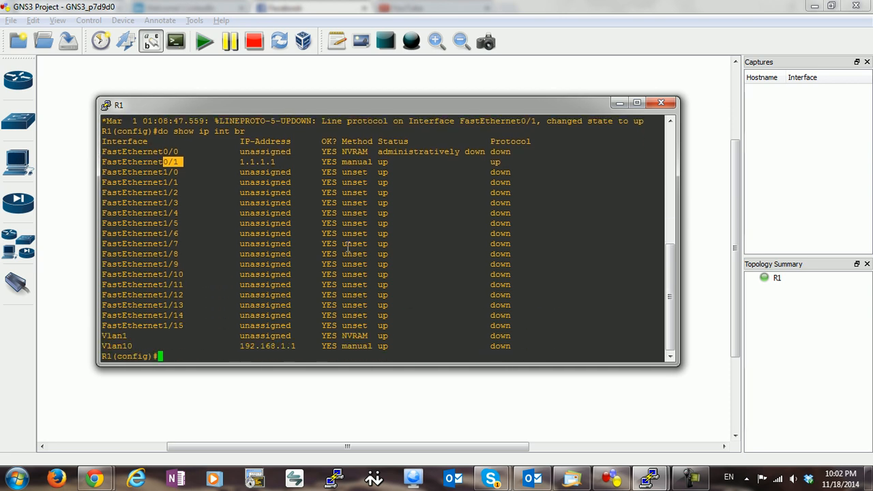
{"action": "mouse_move", "coordinate": [141, 341]}
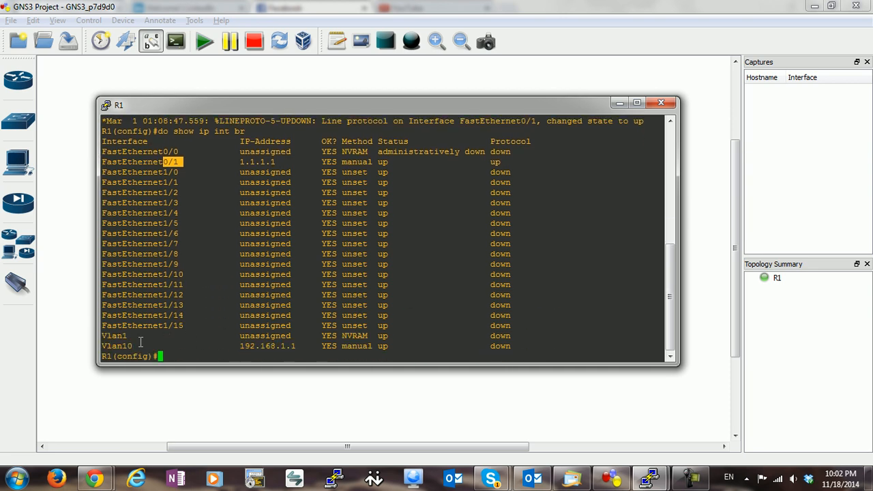